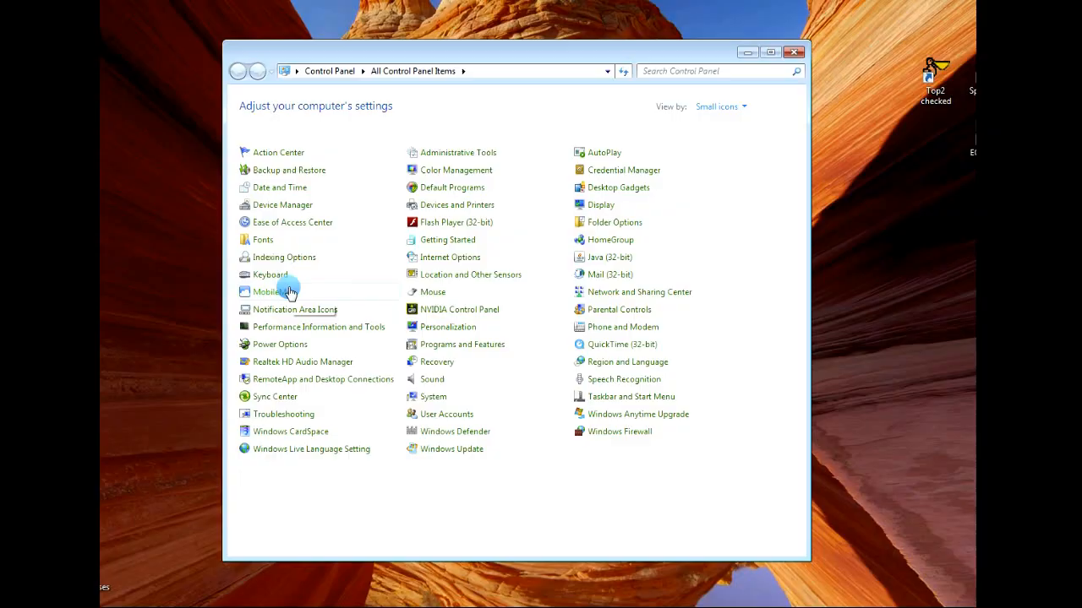
{"action": "mouse_move", "coordinate": [291, 291]}
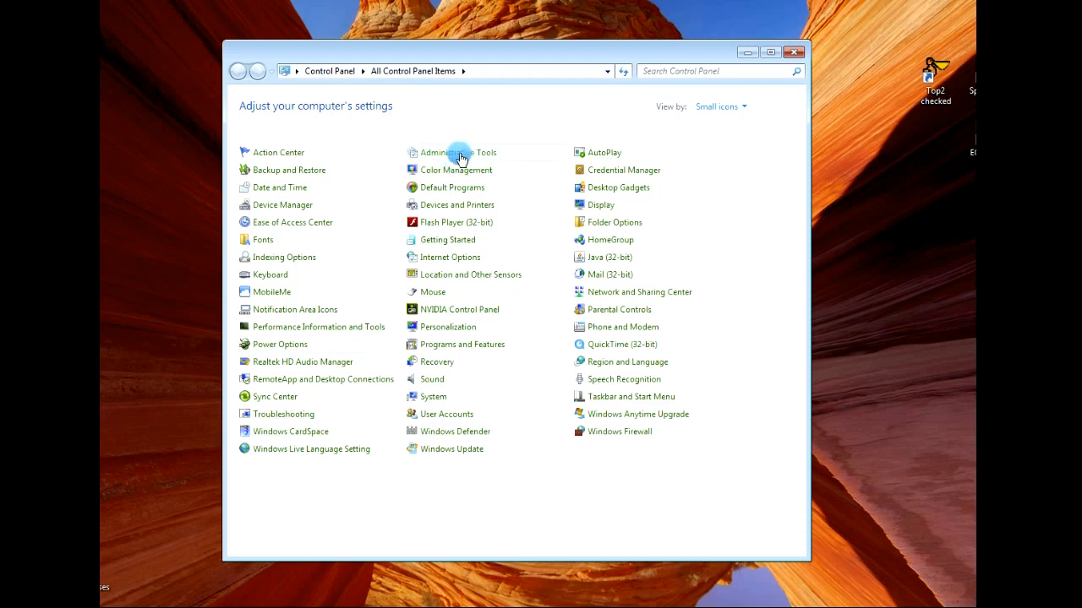
Step: Launch Computer Management from the Administrative Tools folder in Control Panel
{"action": "double_click", "coordinate": [458, 153]}
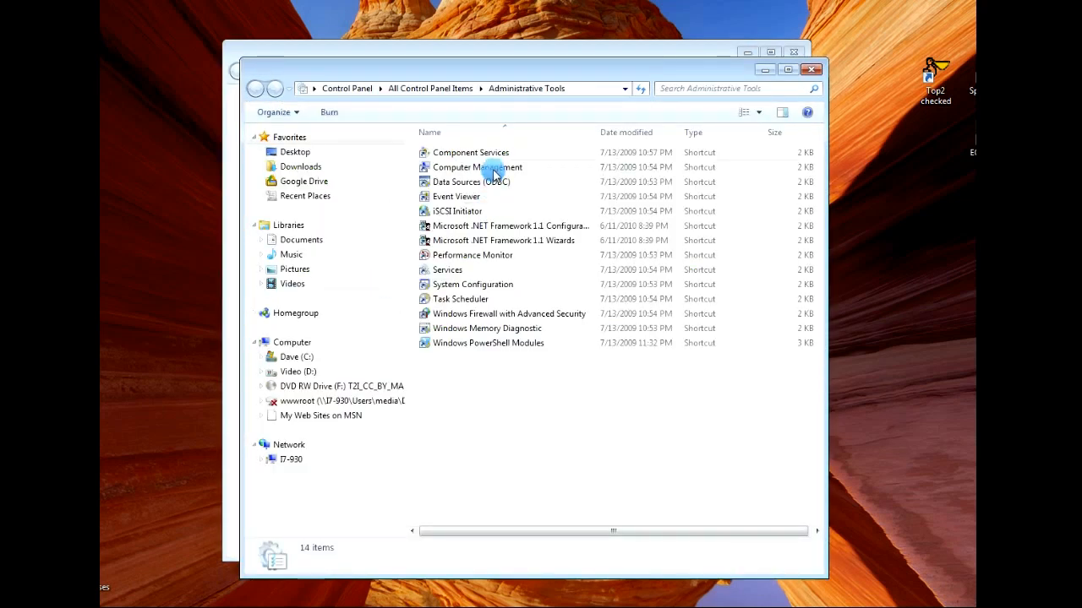
{"action": "left_click", "coordinate": [477, 168]}
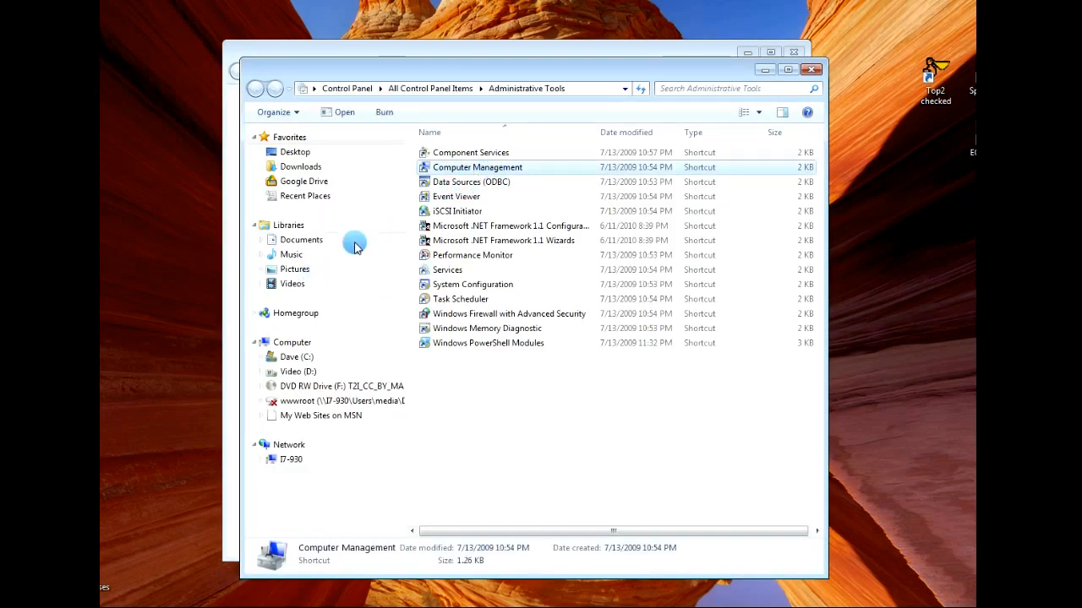
{"action": "double_click", "coordinate": [477, 168]}
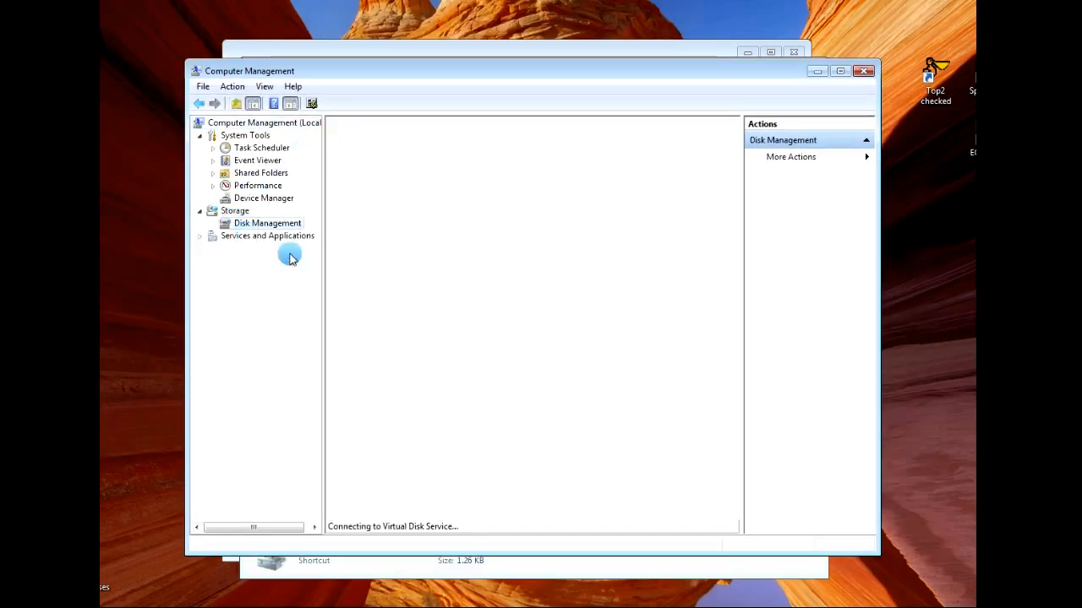
Step: Select Disk Management under Storage to list all volumes and disk partitions
{"action": "left_click", "coordinate": [267, 223]}
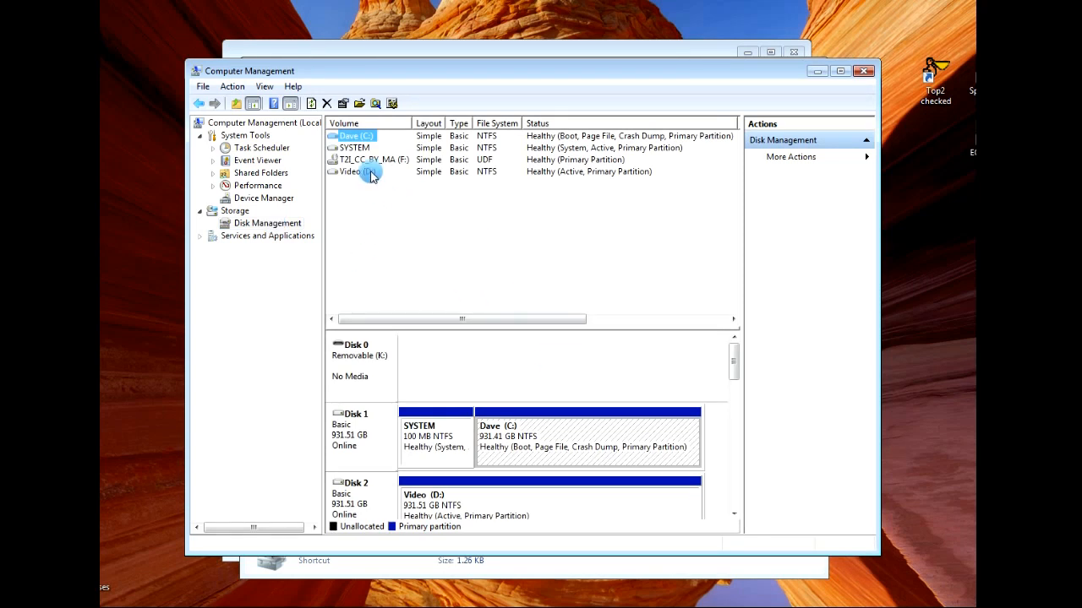
{"action": "mouse_move", "coordinate": [737, 361]}
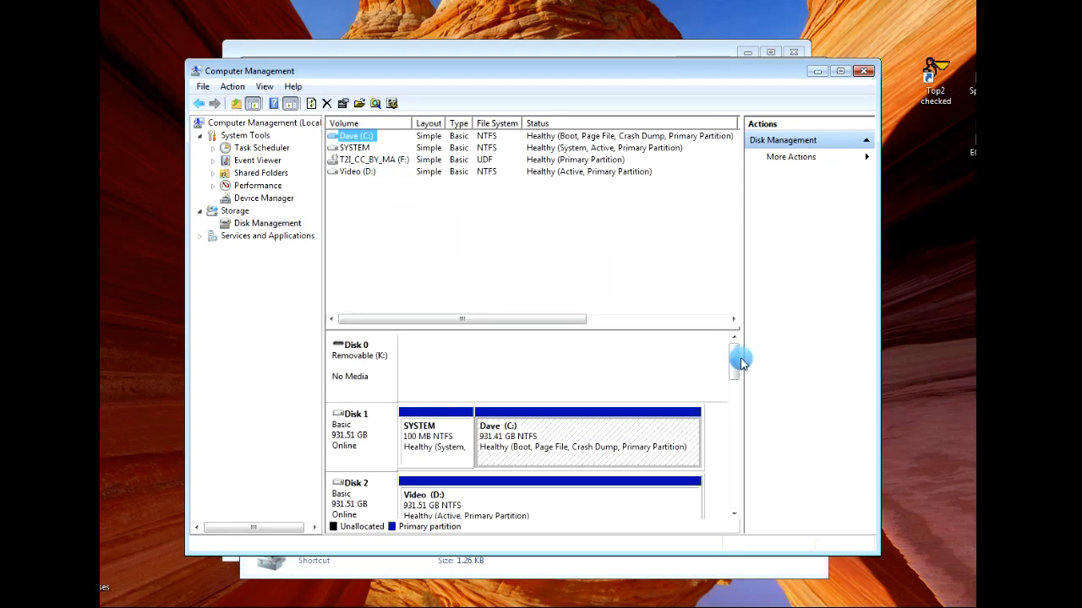